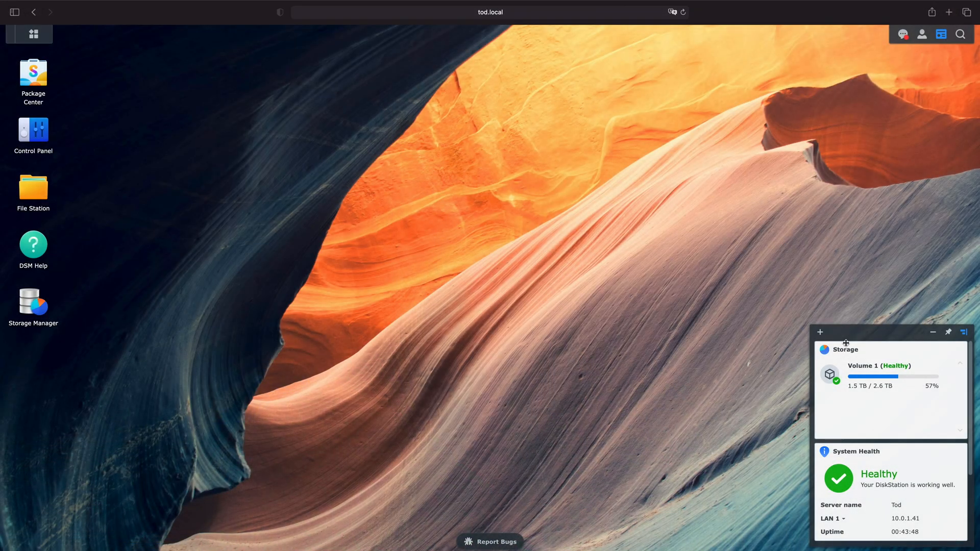
{"action": "mouse_move", "coordinate": [71, 153]}
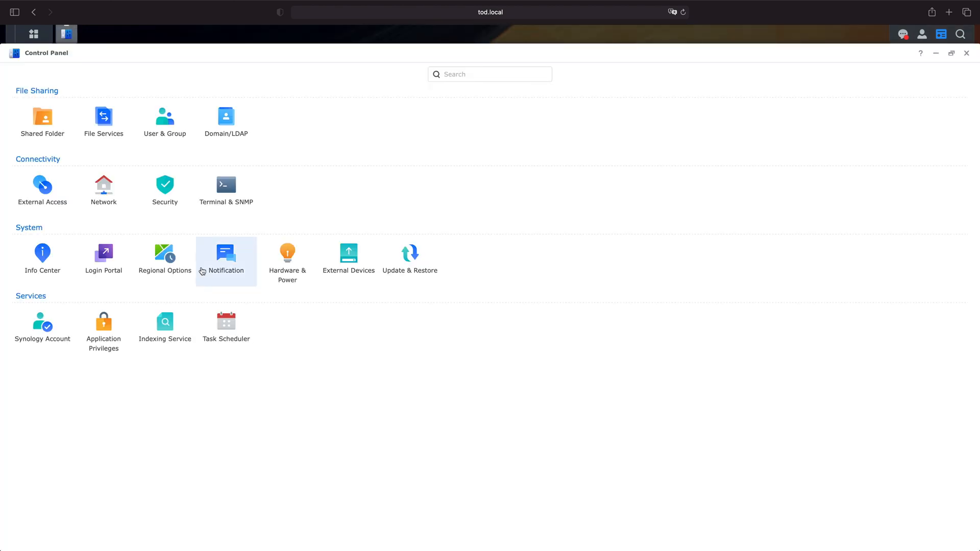
Show the Control Panel's Shared Folder list with First Drive, homes and photo on Volume 1.
{"action": "left_click", "coordinate": [103, 252]}
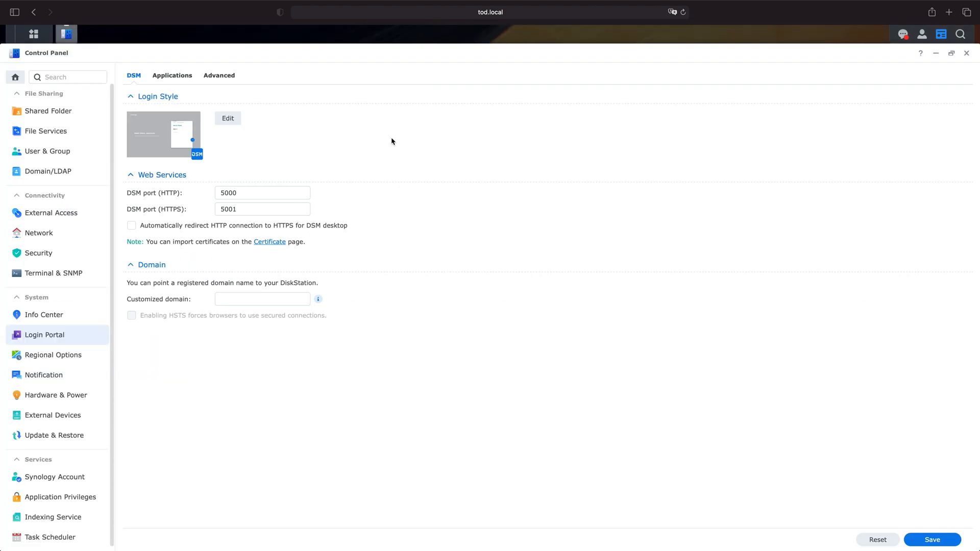
{"action": "left_click", "coordinate": [48, 111]}
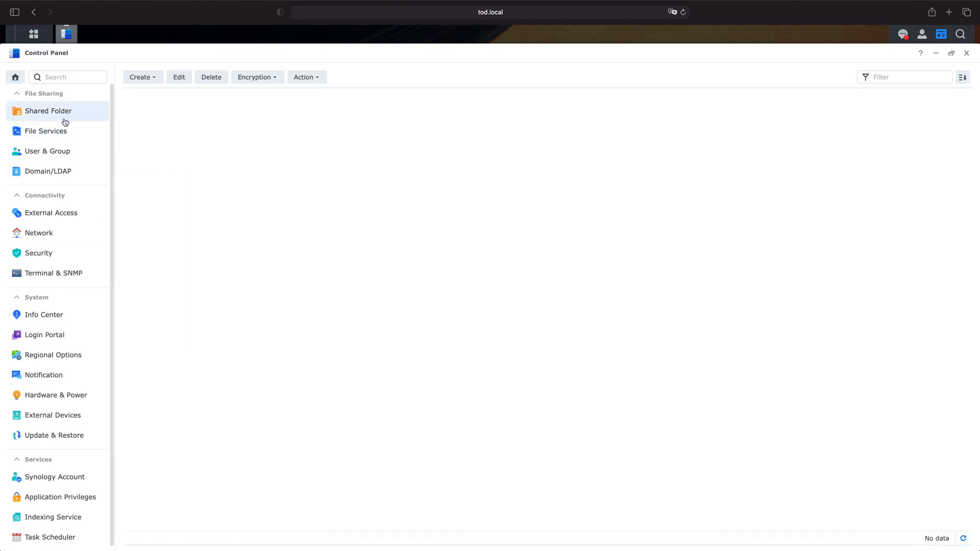
{"action": "left_click", "coordinate": [48, 110]}
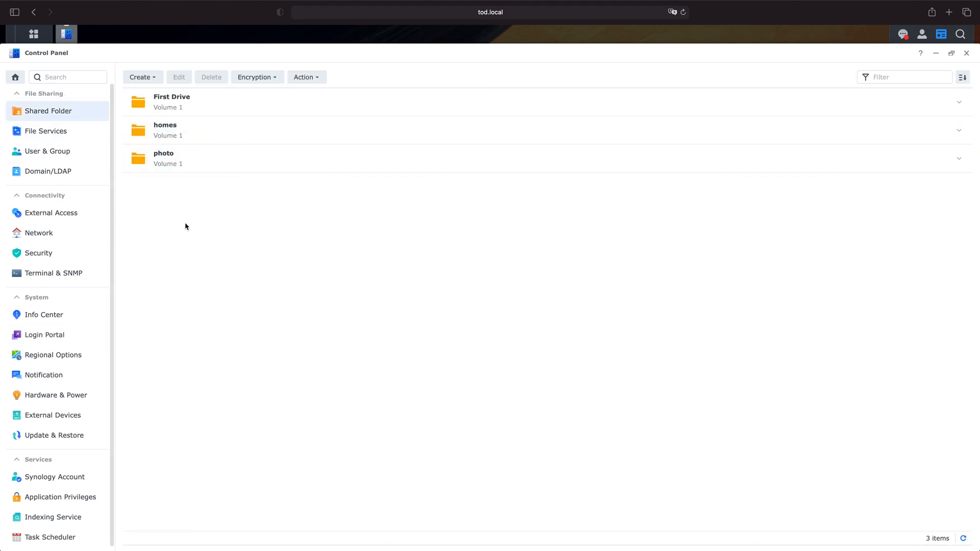